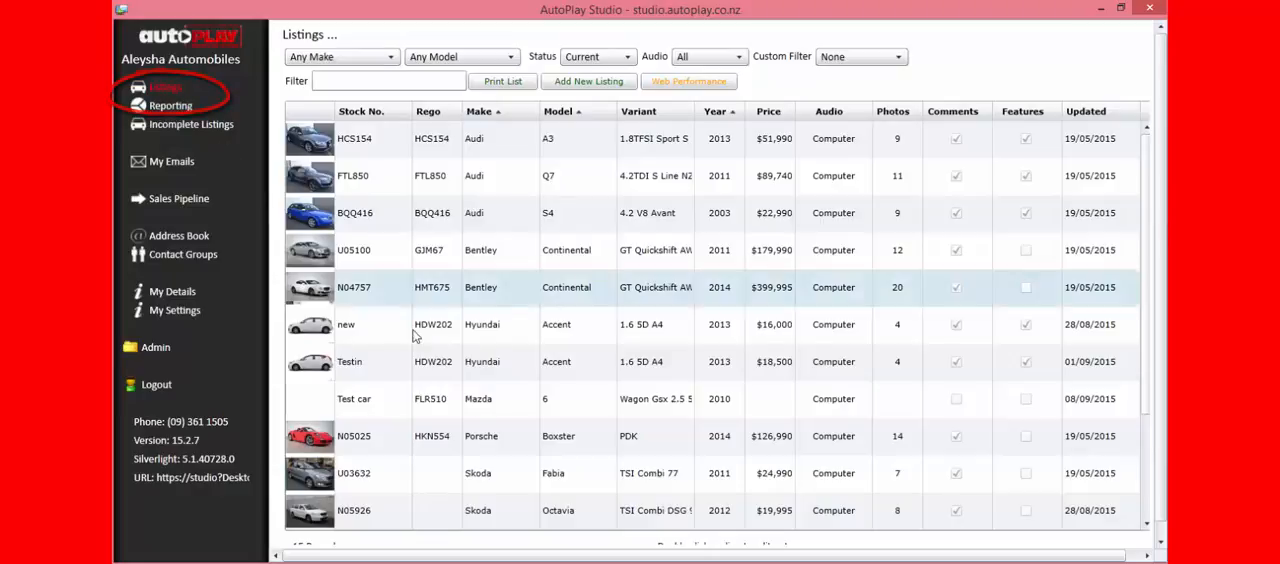
Open the Mazda 6 Wagon (Test car) row from the Listings grid for editing
{"action": "left_click", "coordinate": [478, 398]}
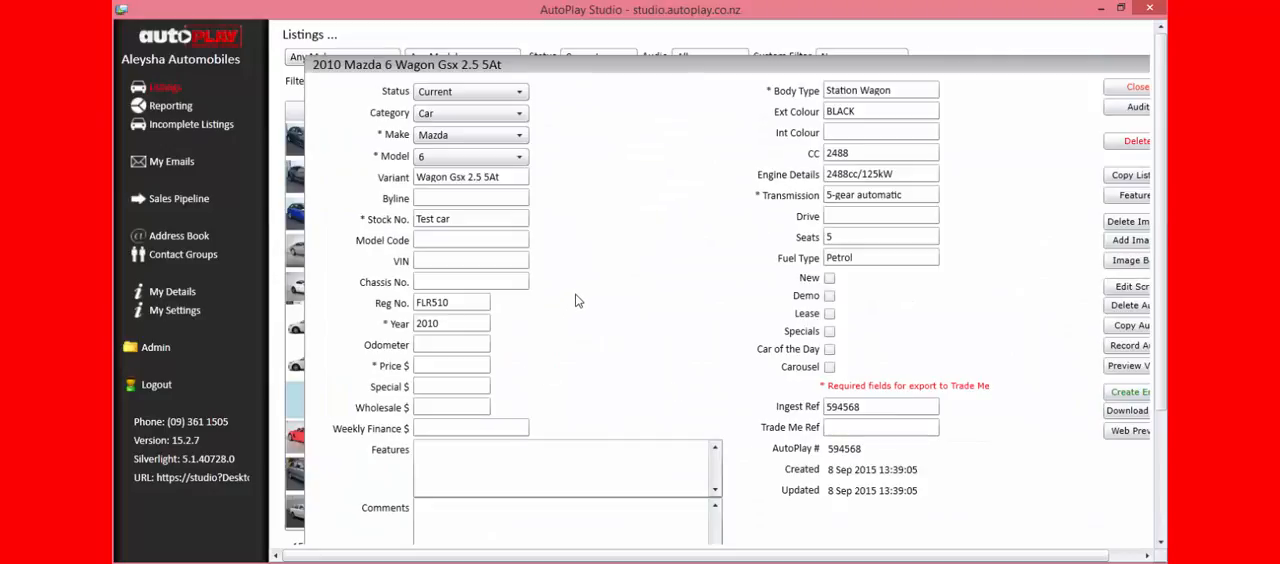
{"action": "mouse_move", "coordinate": [568, 212]}
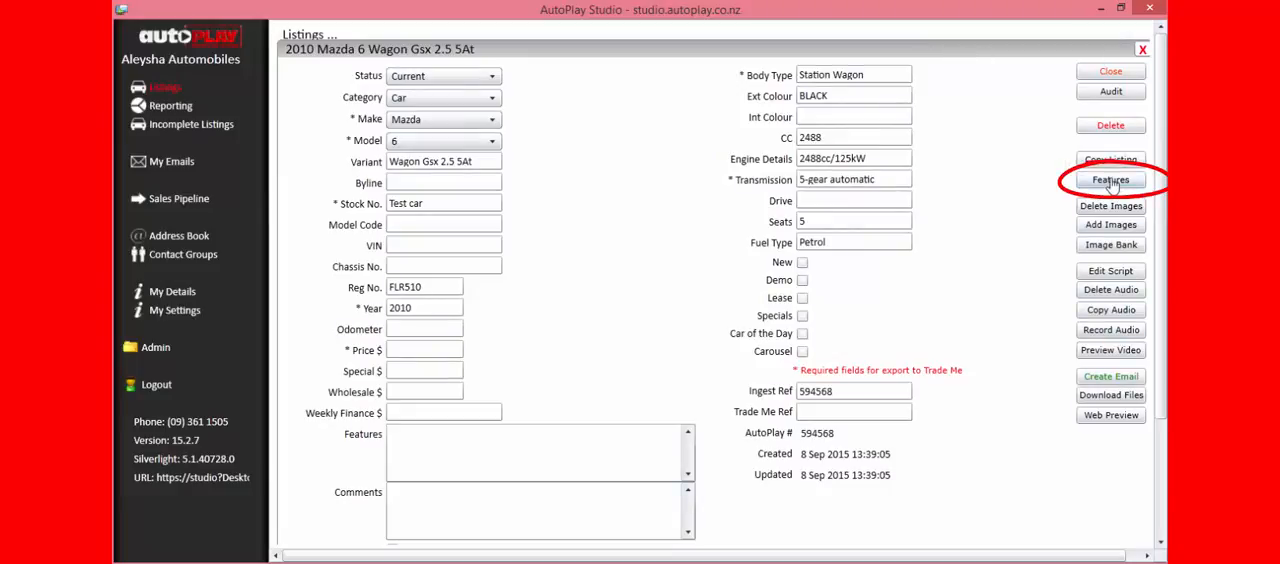
Tick Dynamic Stability Control, Fuel Injected and Hill Start Assist in the feature checklist and save them
{"action": "left_click", "coordinate": [1110, 180]}
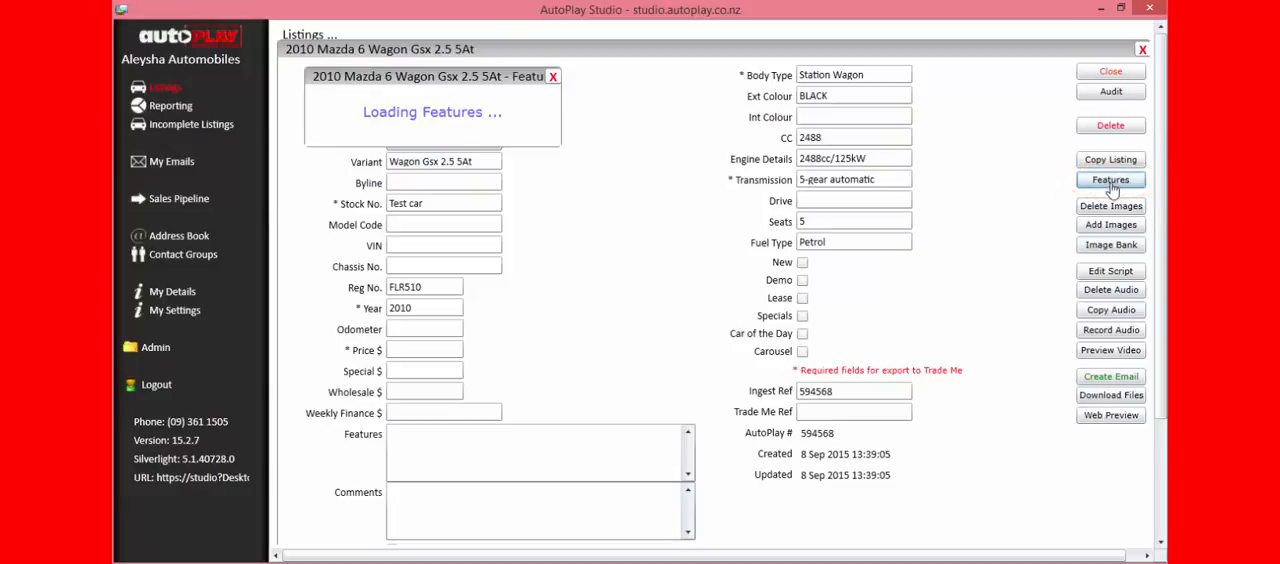
{"action": "left_click", "coordinate": [1110, 180]}
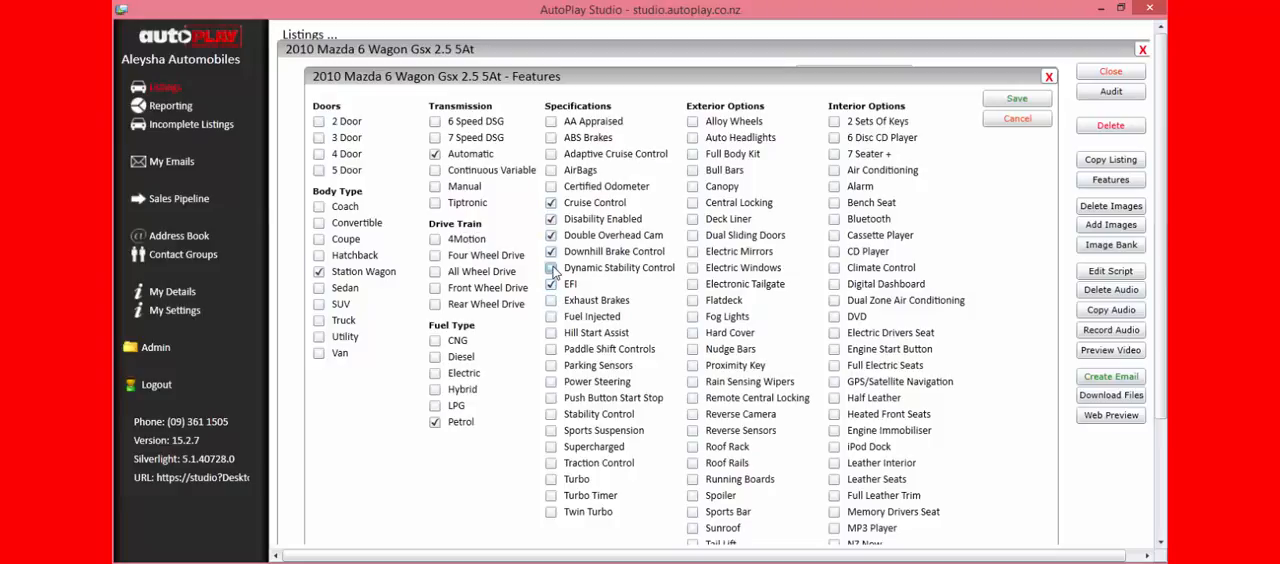
{"action": "left_click", "coordinate": [552, 316]}
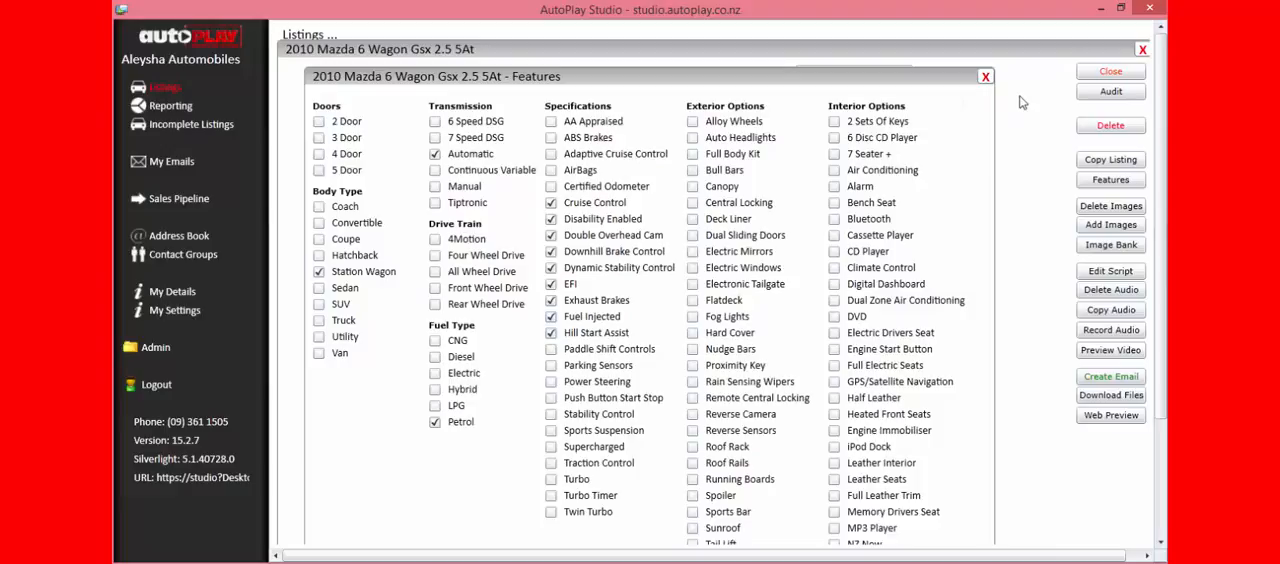
{"action": "mouse_move", "coordinate": [976, 104]}
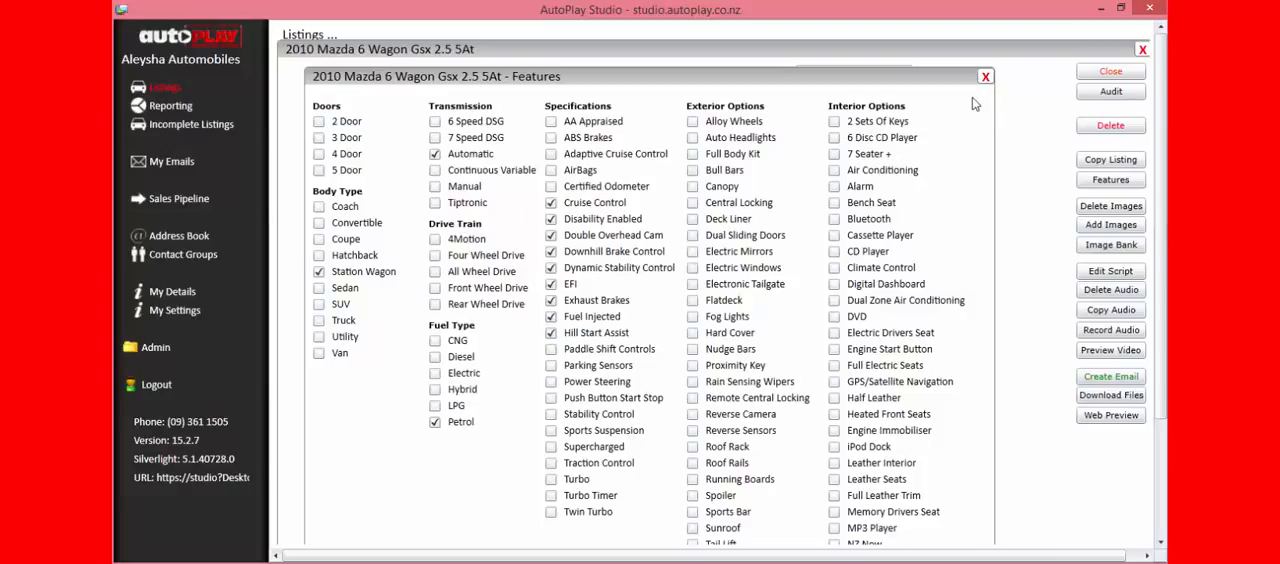
{"action": "mouse_move", "coordinate": [1008, 88]}
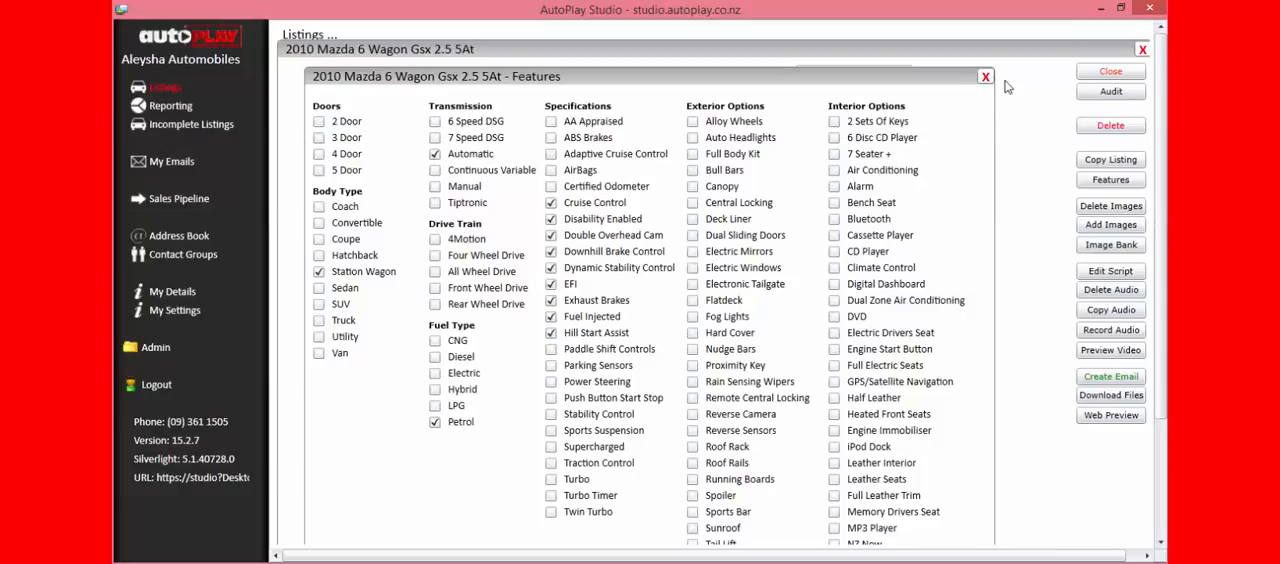
{"action": "left_click", "coordinate": [984, 76]}
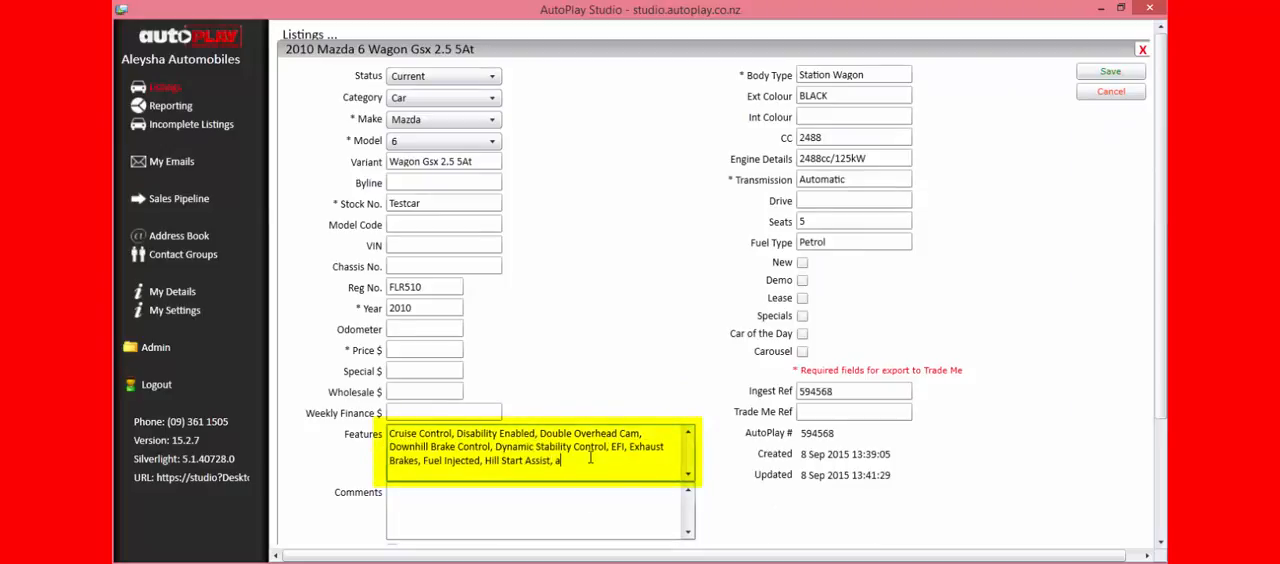
Append 'add with free text' to Features and enter 'Comments.' in the Comments field
{"action": "type", "text": "dd with free text"}
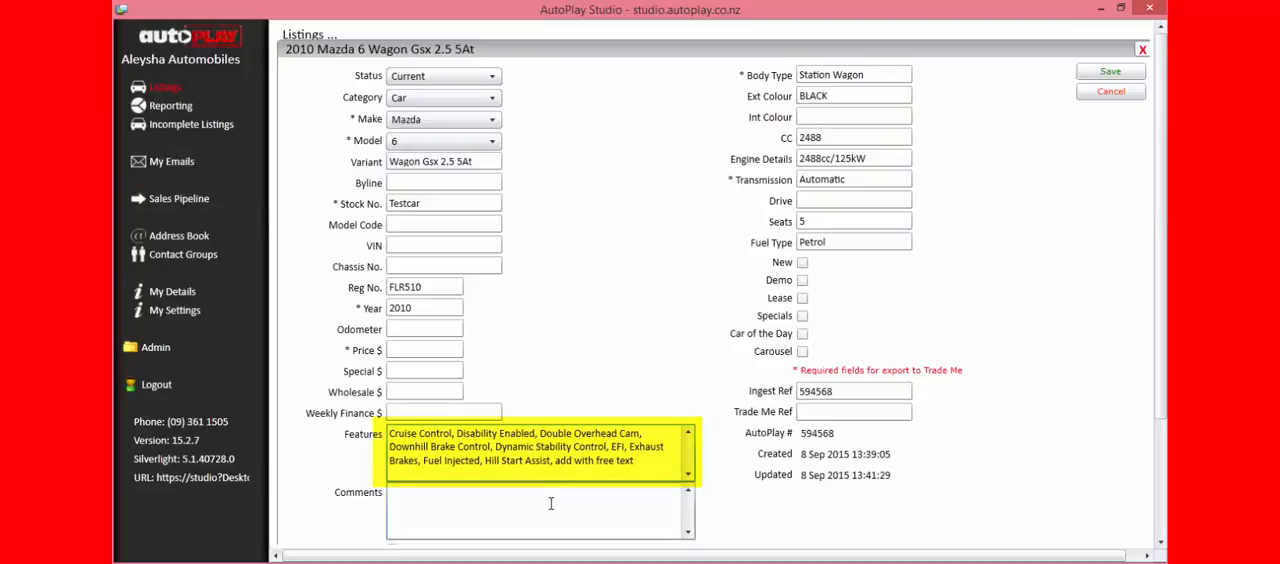
{"action": "left_click", "coordinate": [540, 510]}
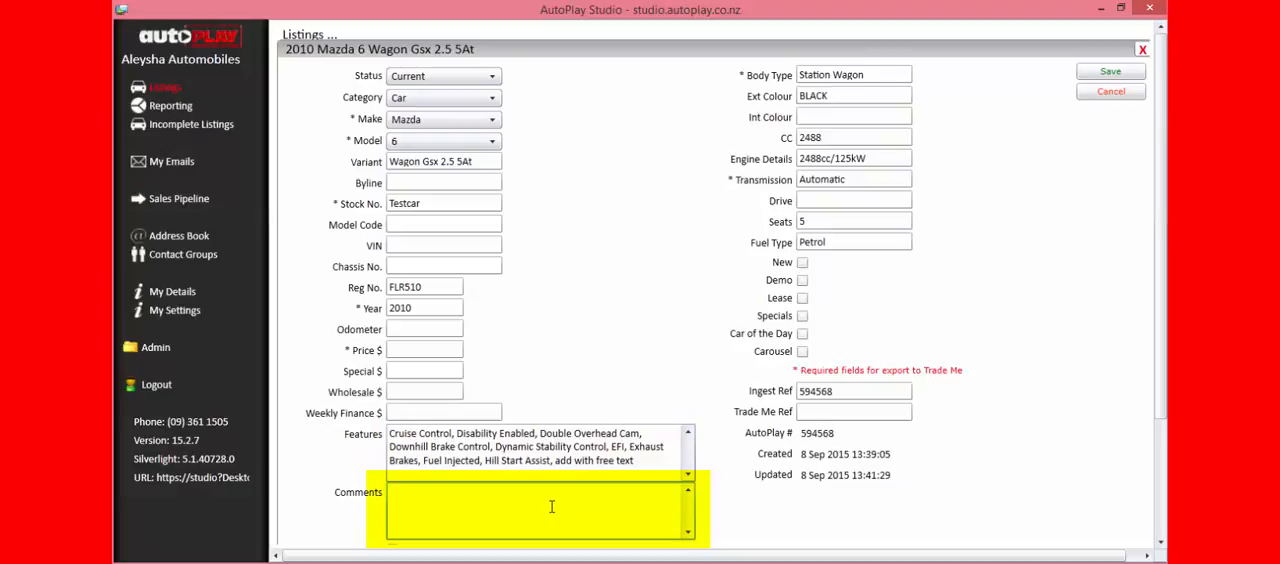
{"action": "type", "text": "Comments."}
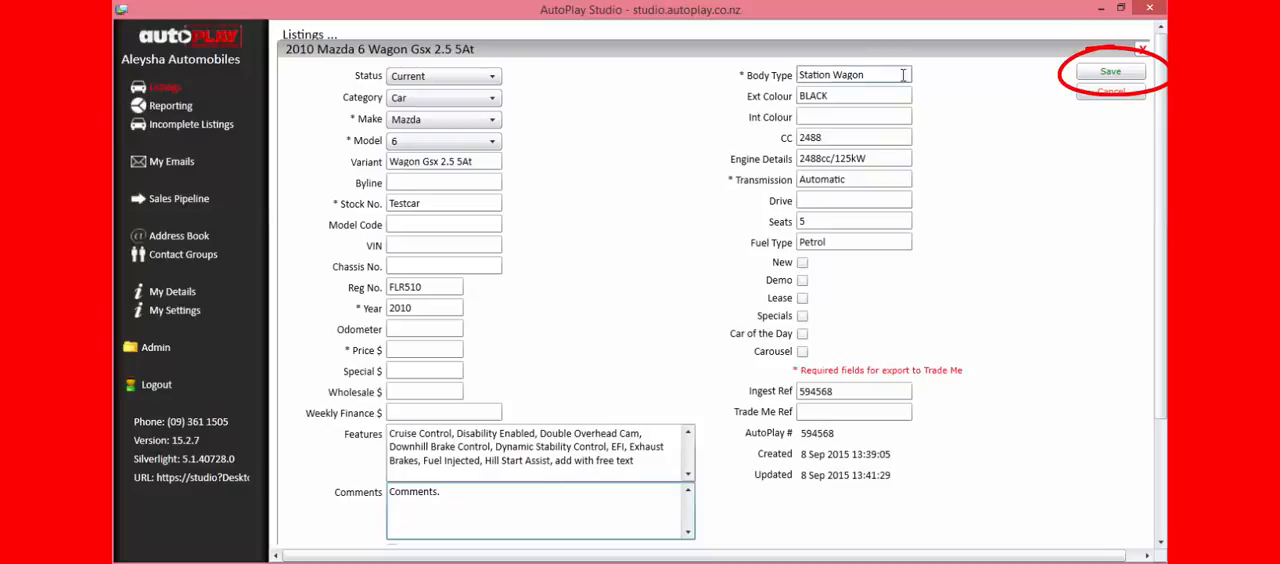
Save the listing and upload the four photos ACCENT1 to ACCENT4
{"action": "left_click", "coordinate": [1110, 72]}
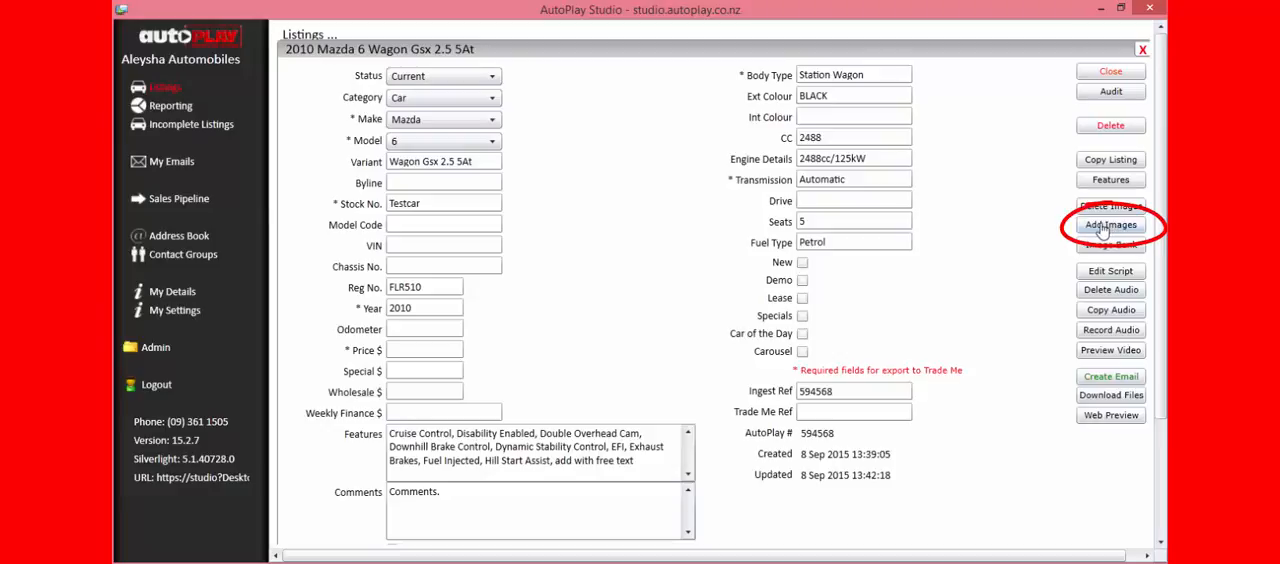
{"action": "left_click", "coordinate": [1110, 224]}
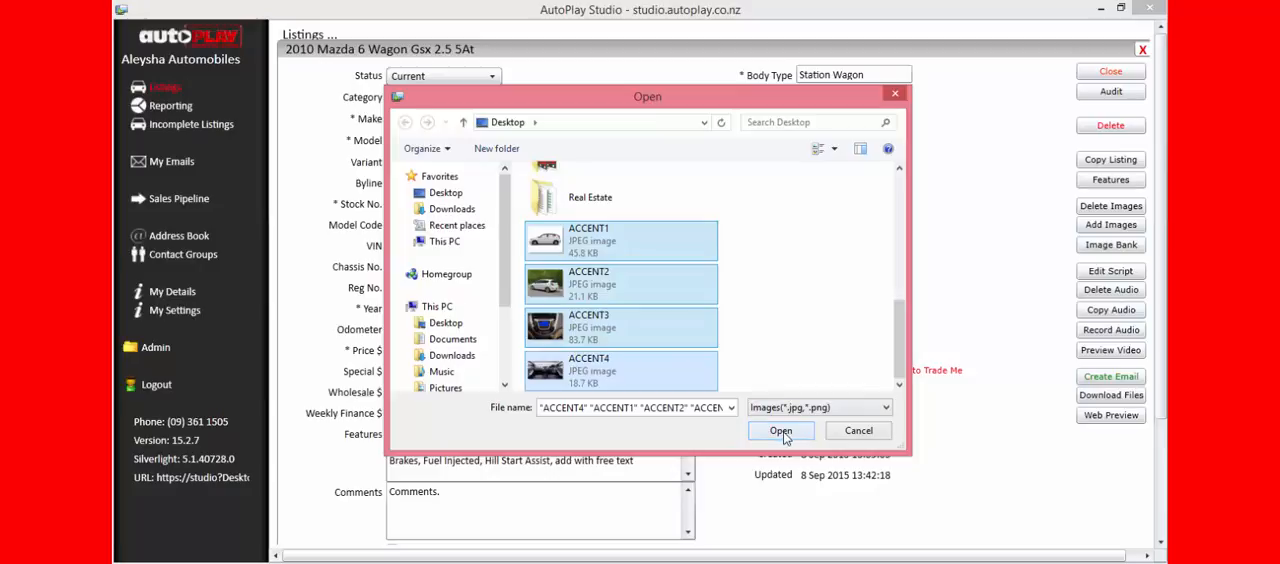
{"action": "left_click", "coordinate": [780, 430]}
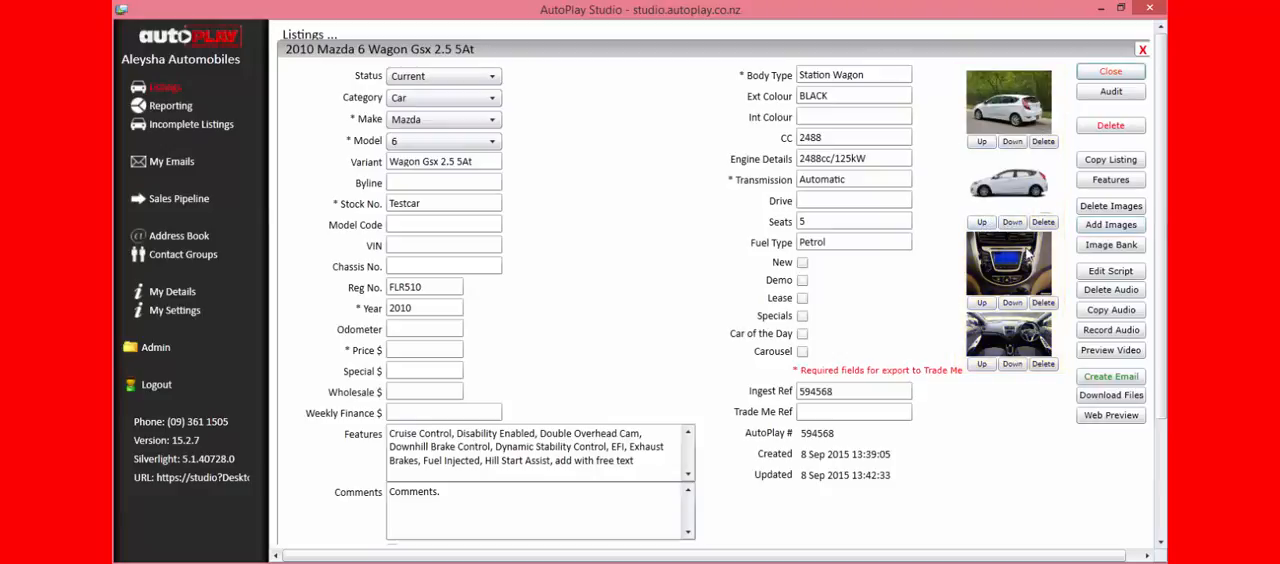
Reorder the listing's photos with Up/Down, then dismiss the reopened file picker
{"action": "left_click", "coordinate": [1012, 222]}
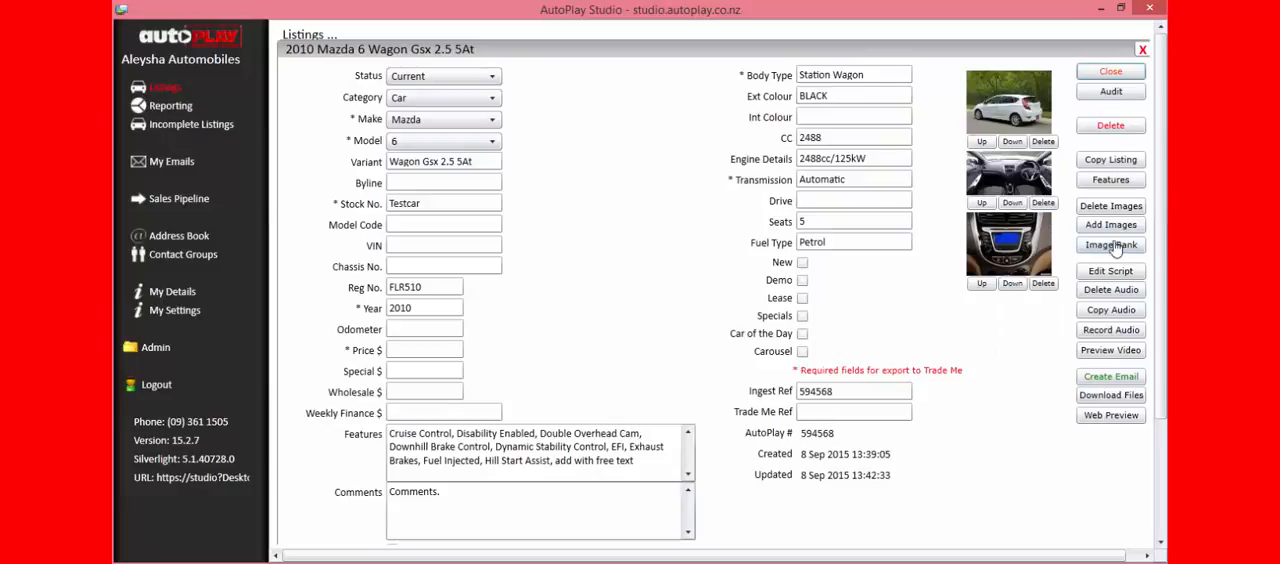
{"action": "left_click", "coordinate": [1110, 224]}
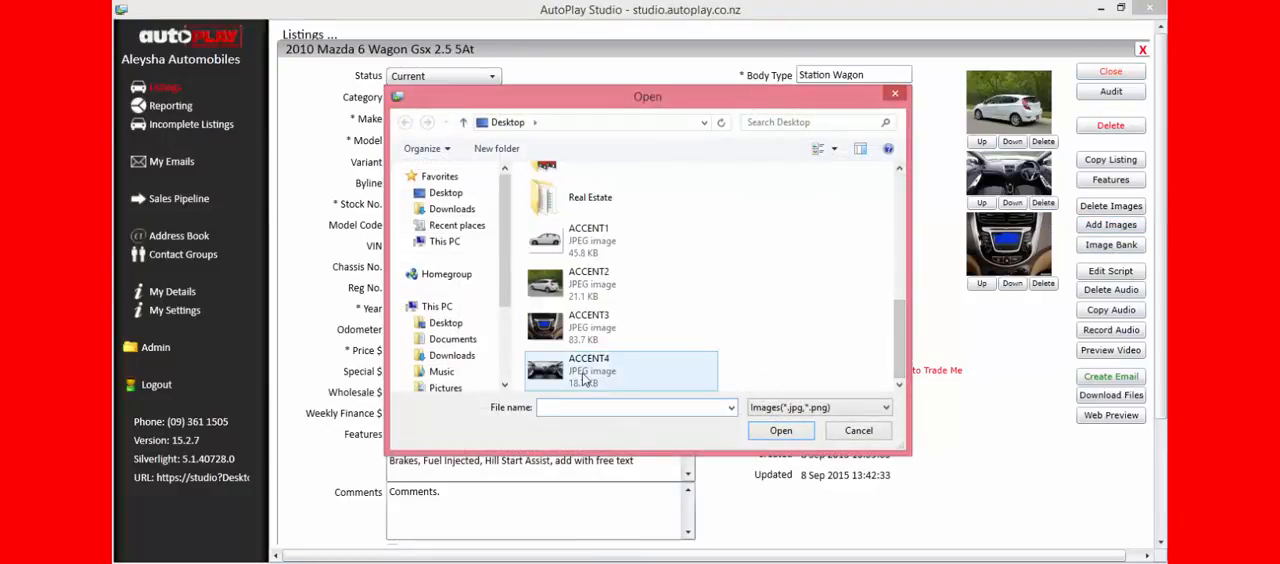
{"action": "left_click", "coordinate": [858, 430]}
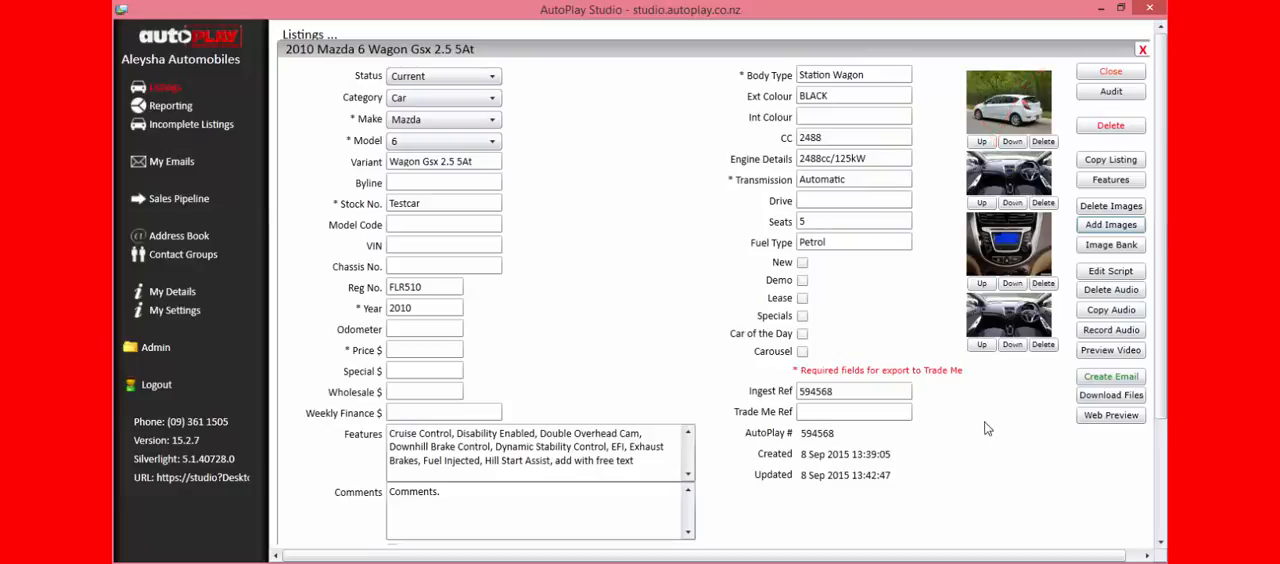
{"action": "mouse_move", "coordinate": [952, 392]}
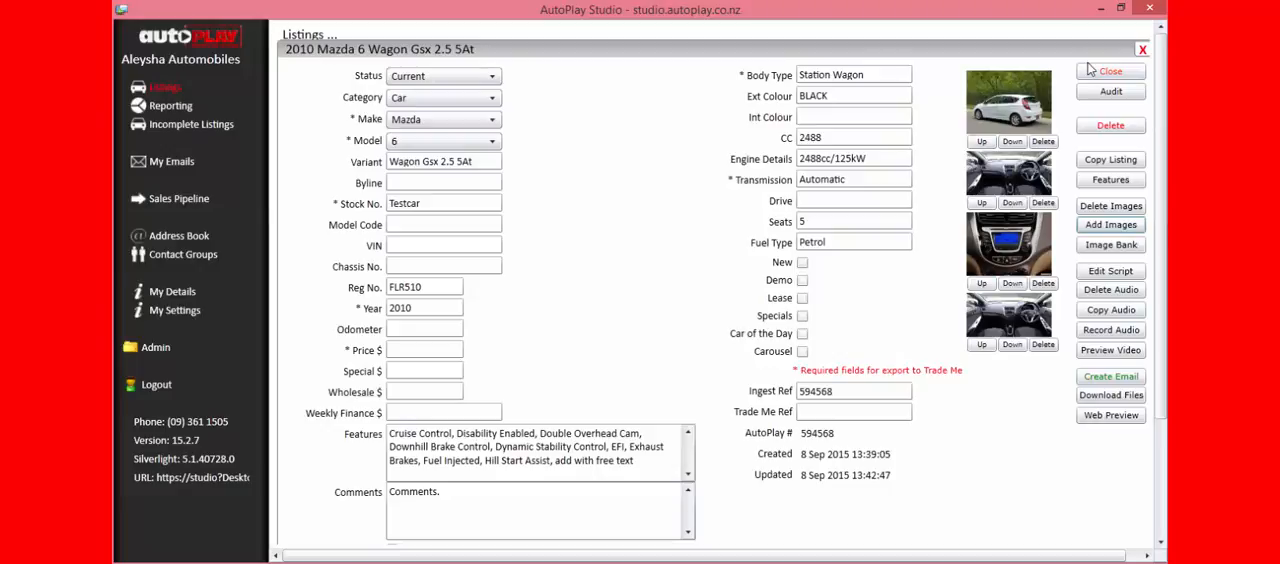
{"action": "mouse_move", "coordinate": [1088, 72]}
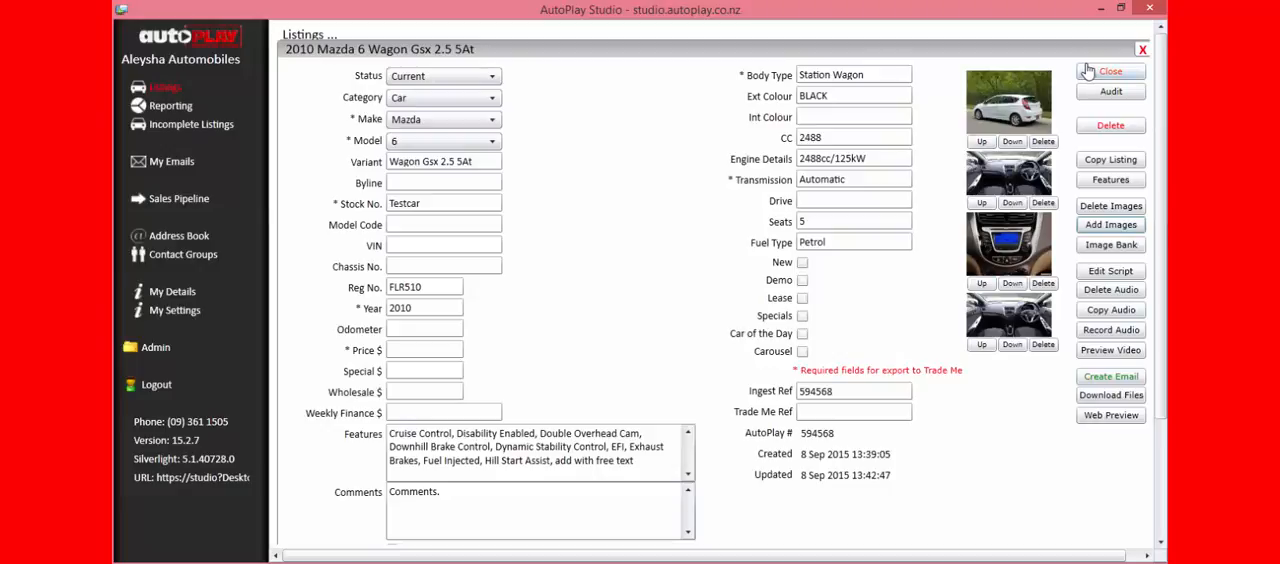